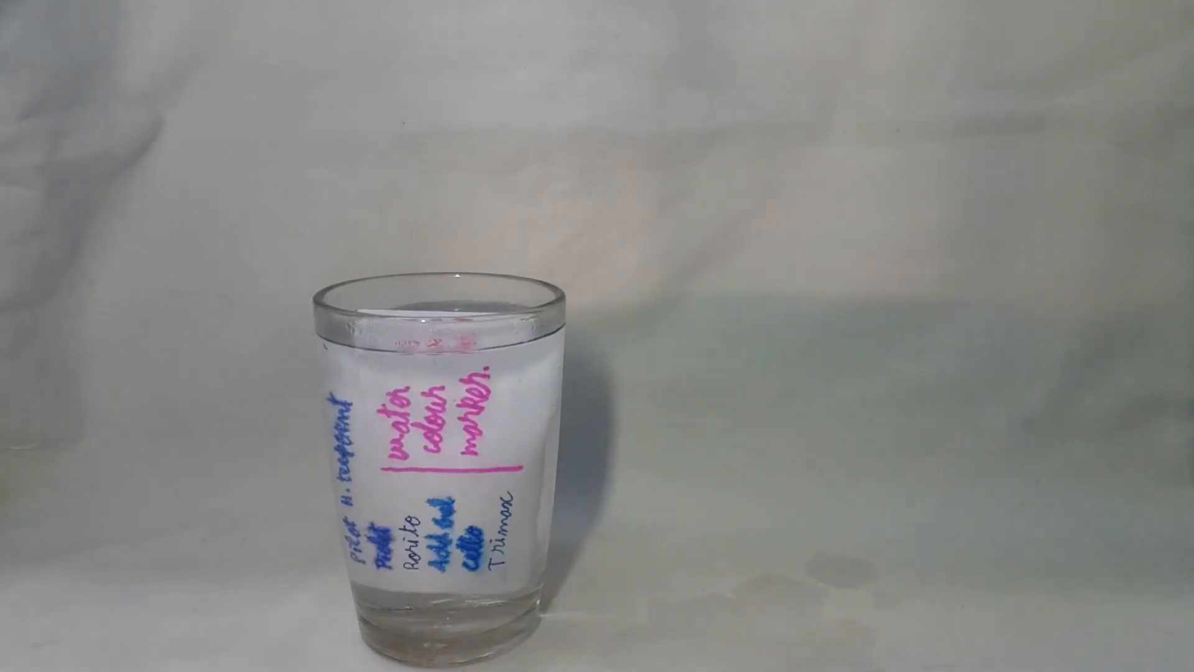
pyautogui.click(975, 533)
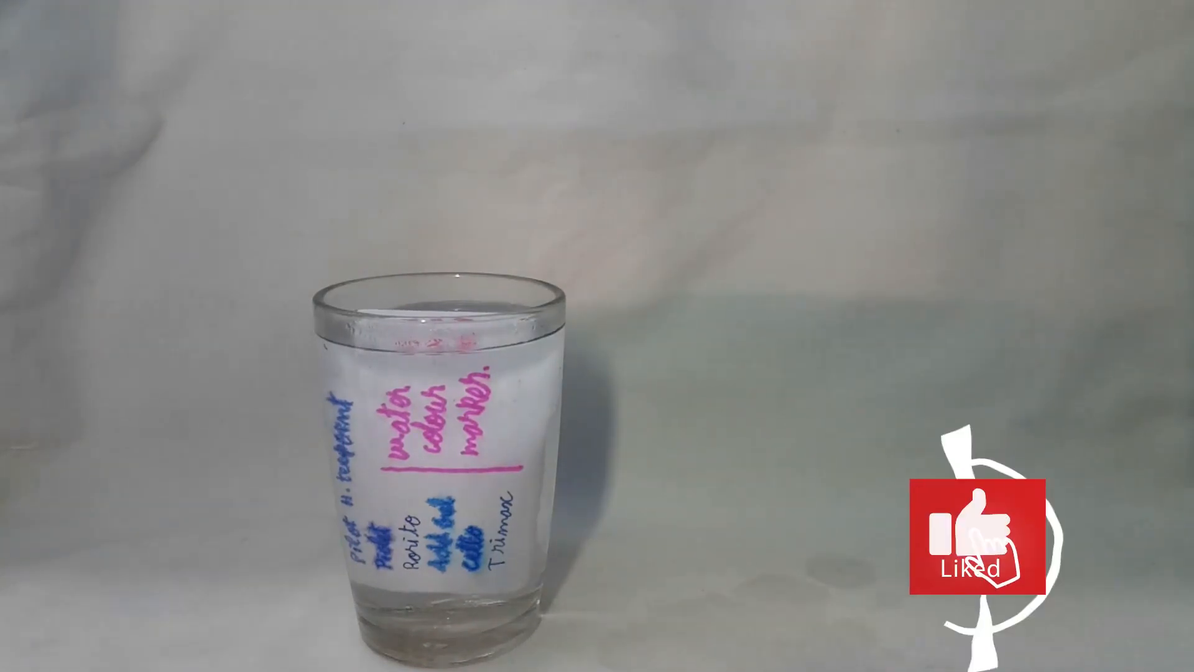